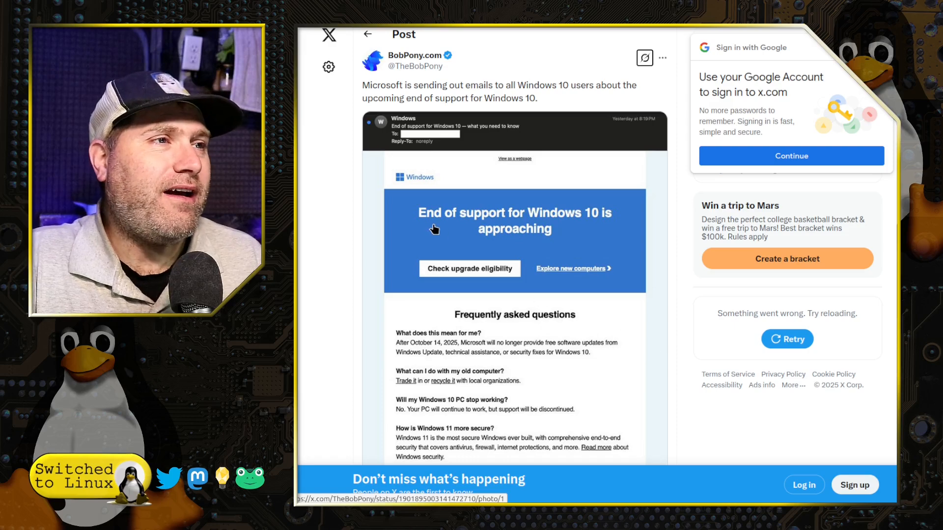
{"action": "mouse_move", "coordinate": [619, 289]}
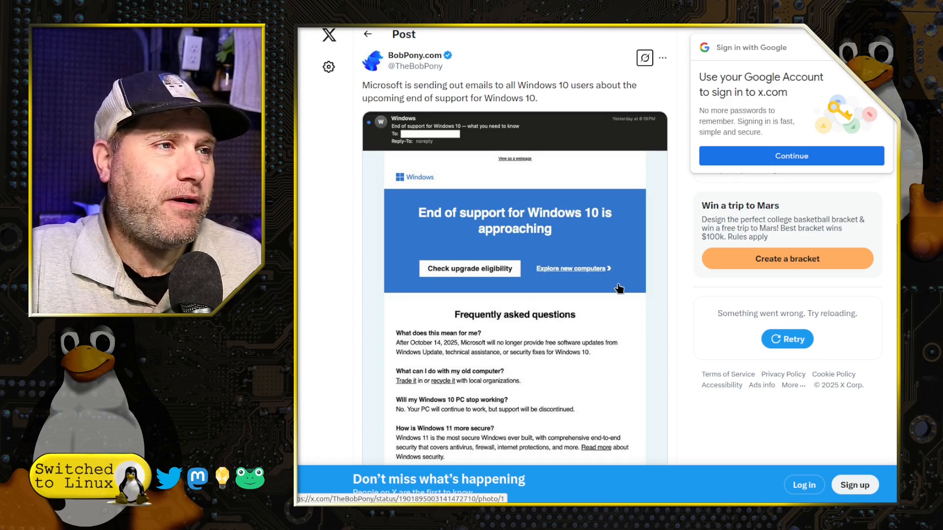
Scroll the Surface Pro 11 article to the Microsoft Store power supply, £40 from £79.99
{"action": "scroll", "scroll_direction": "down", "scroll_amount": 3}
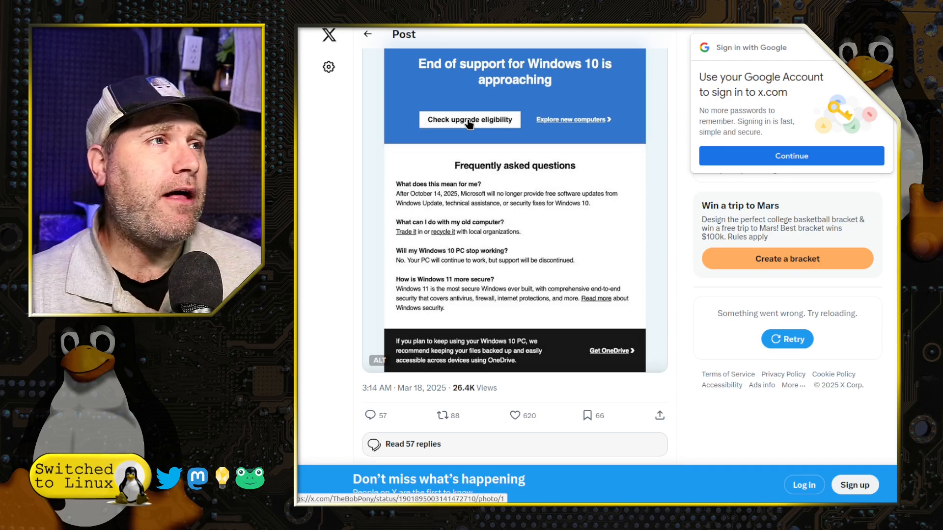
{"action": "scroll", "scroll_direction": "down", "scroll_amount": 3}
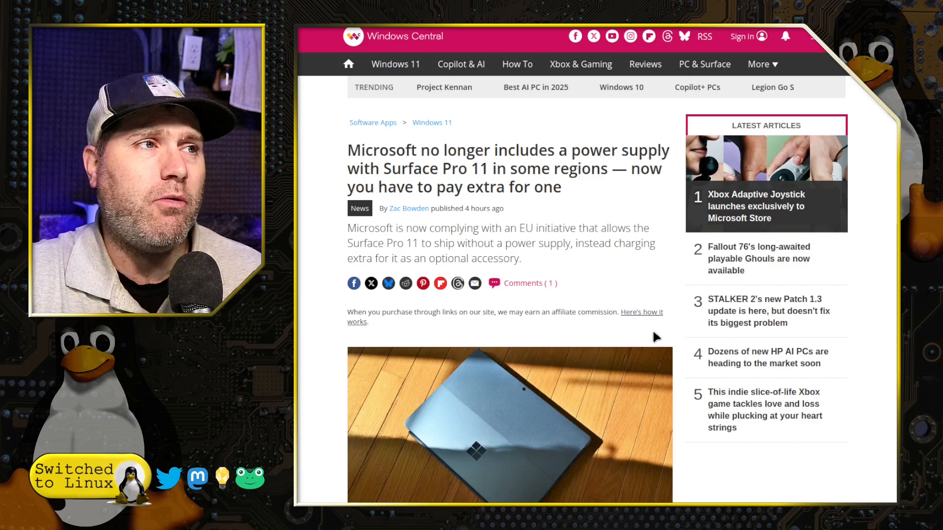
{"action": "mouse_move", "coordinate": [746, 497]}
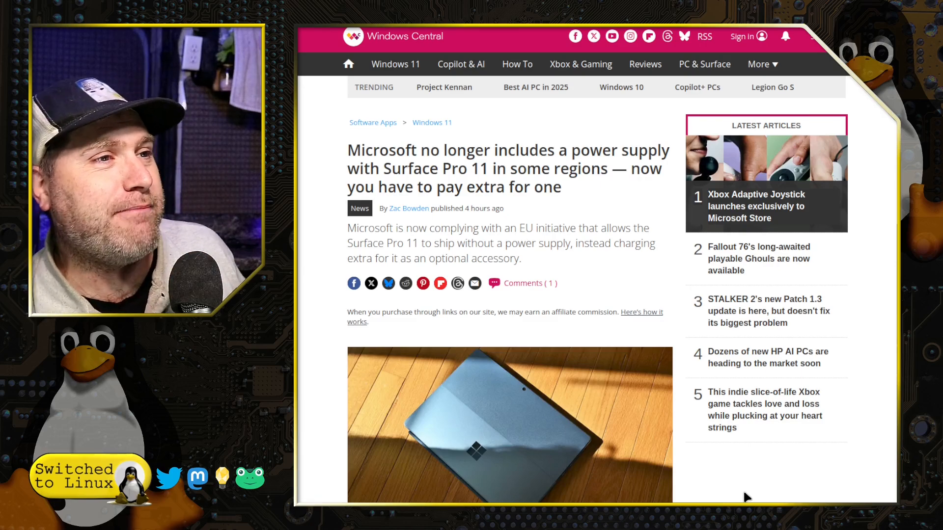
{"action": "scroll", "scroll_direction": "down", "scroll_amount": 3}
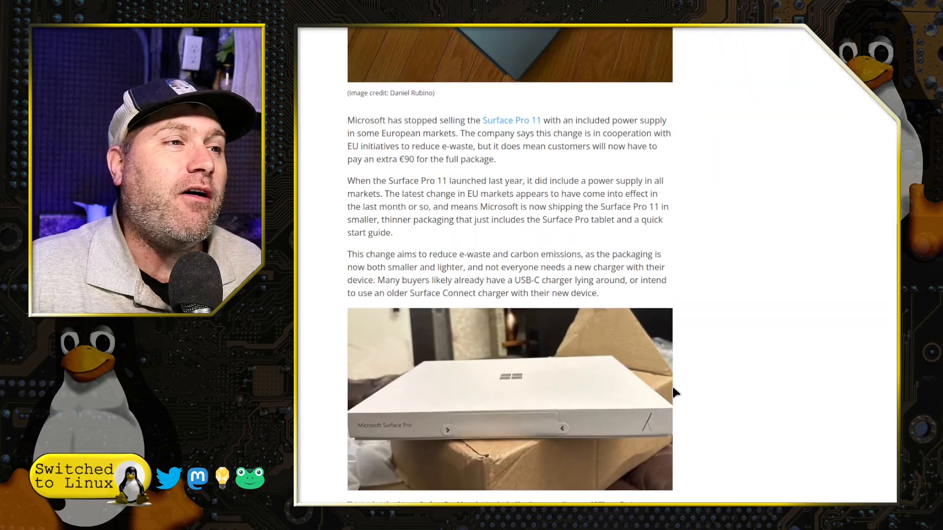
{"action": "mouse_move", "coordinate": [721, 343]}
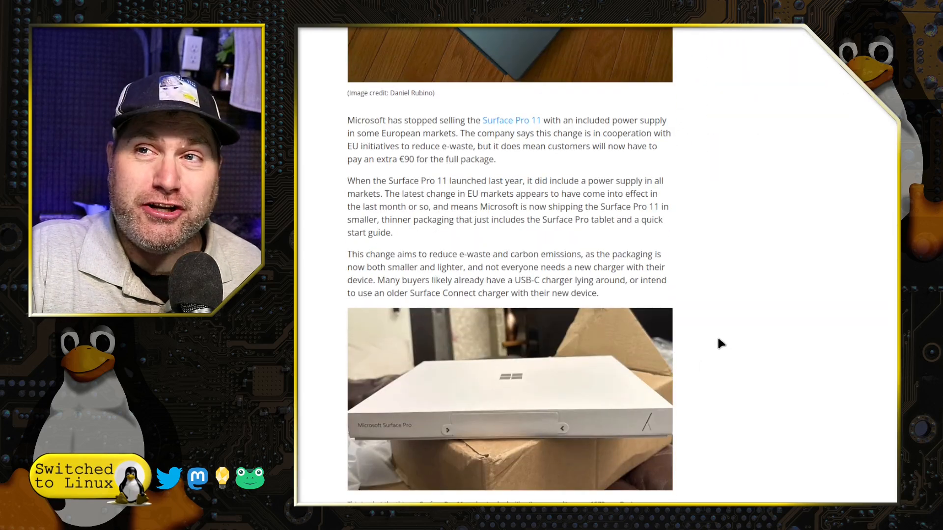
{"action": "scroll", "scroll_direction": "down", "scroll_amount": 3}
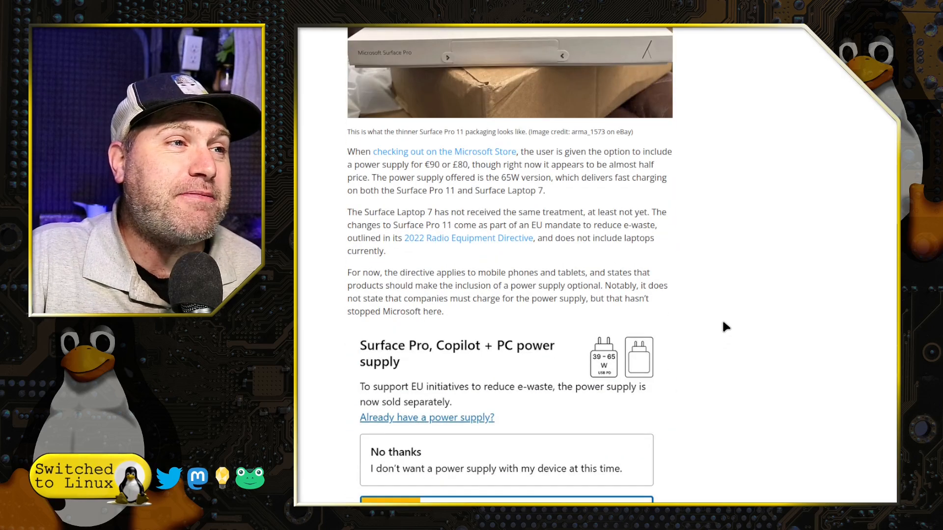
{"action": "scroll", "scroll_direction": "down", "scroll_amount": 3}
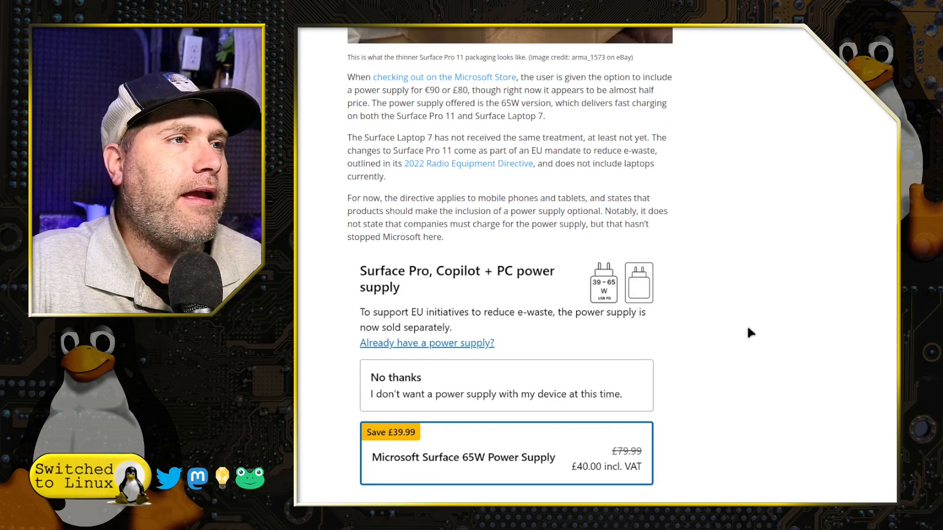
{"action": "scroll", "scroll_direction": "down", "scroll_amount": 3}
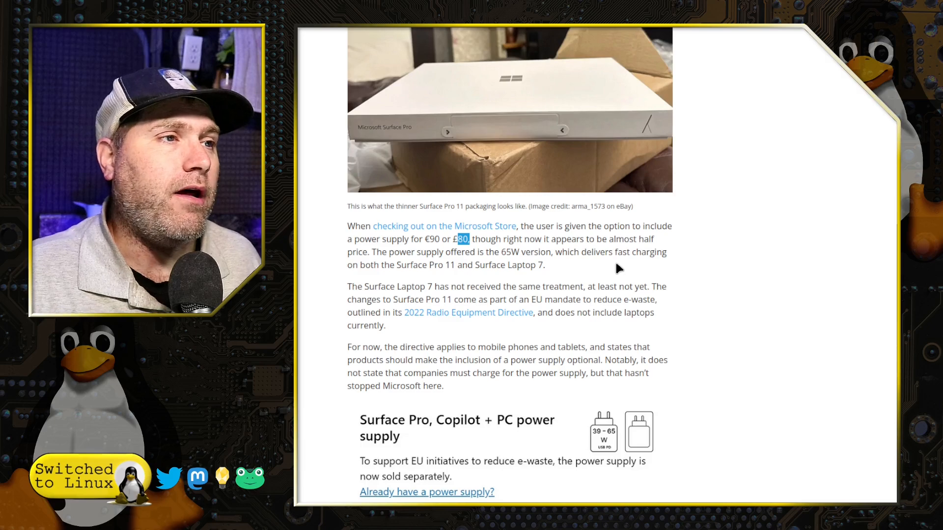
{"action": "scroll", "scroll_direction": "down", "scroll_amount": 3}
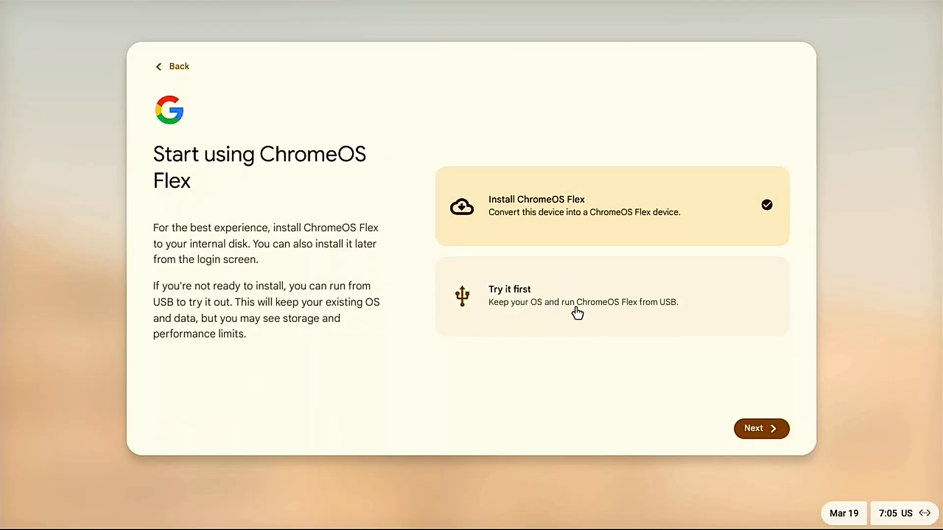
{"action": "mouse_move", "coordinate": [570, 256]}
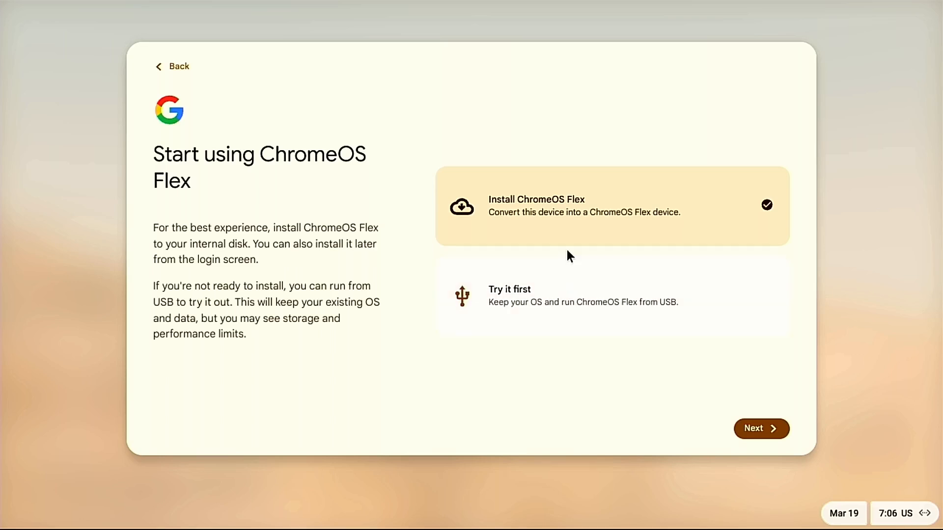
{"action": "mouse_move", "coordinate": [659, 245]}
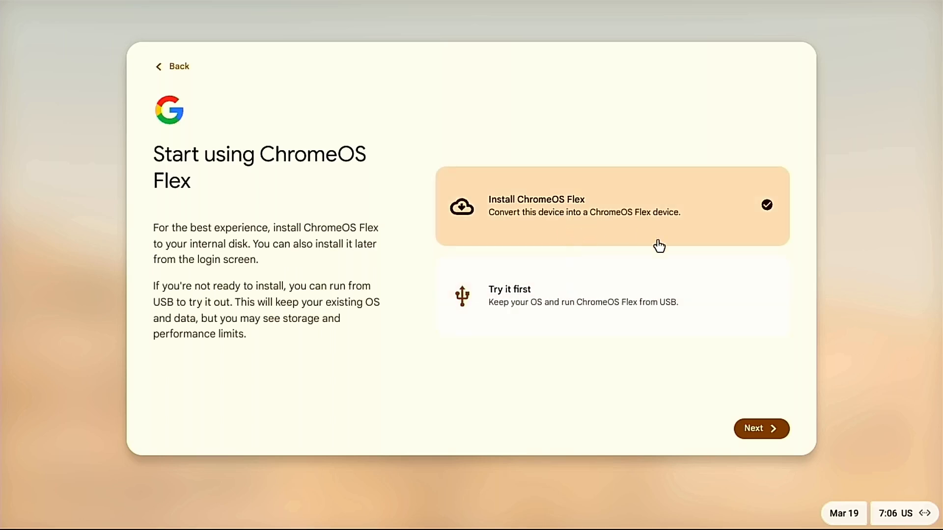
Confirm erasing the drive to install ChromeOS Flex, then continue to Google Account sign-in
{"action": "left_click", "coordinate": [760, 428]}
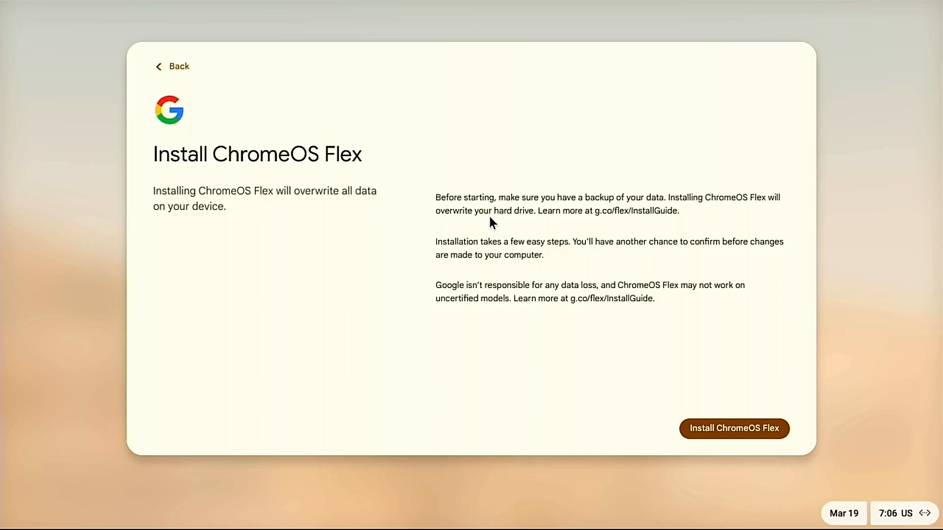
{"action": "left_click", "coordinate": [733, 429]}
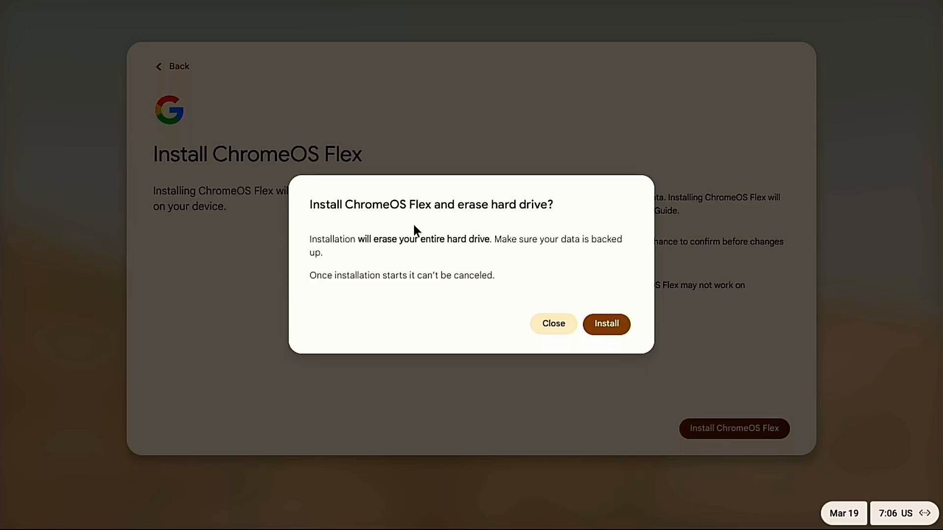
{"action": "mouse_move", "coordinate": [536, 272]}
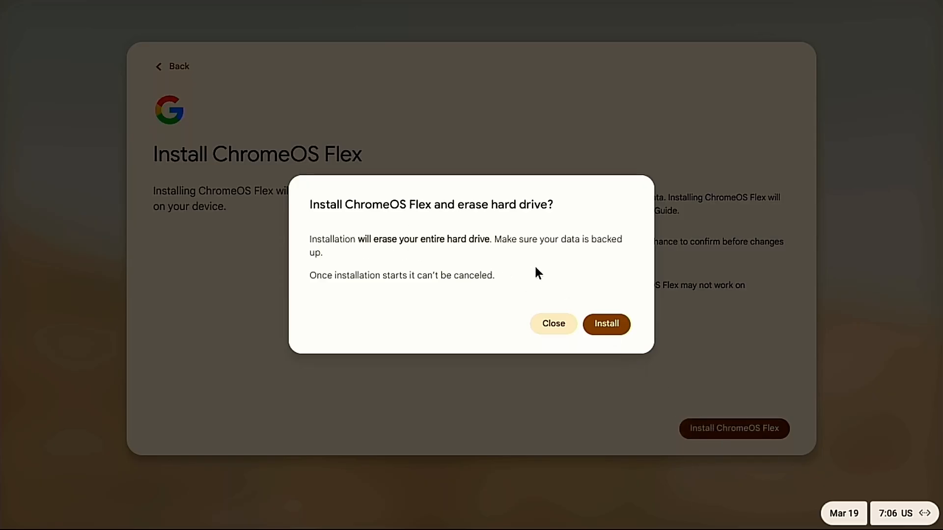
{"action": "left_click", "coordinate": [606, 323]}
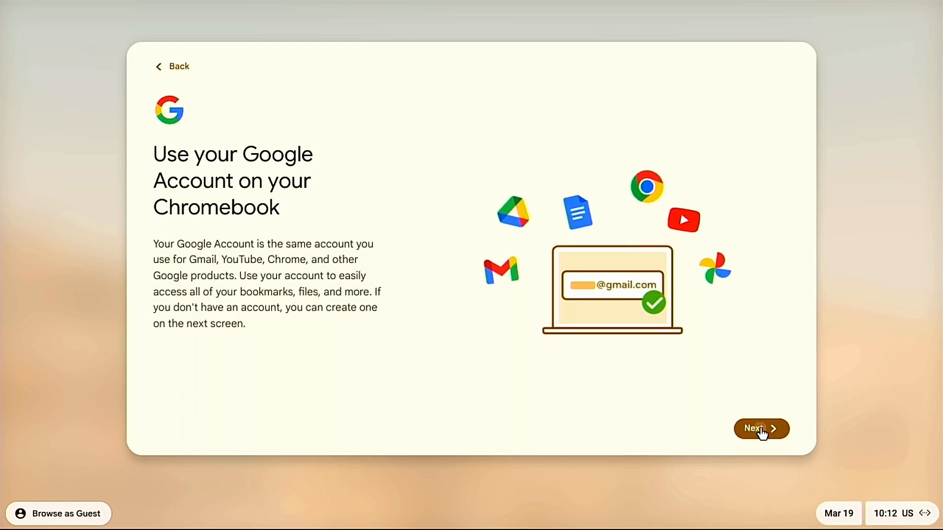
{"action": "left_click", "coordinate": [760, 429]}
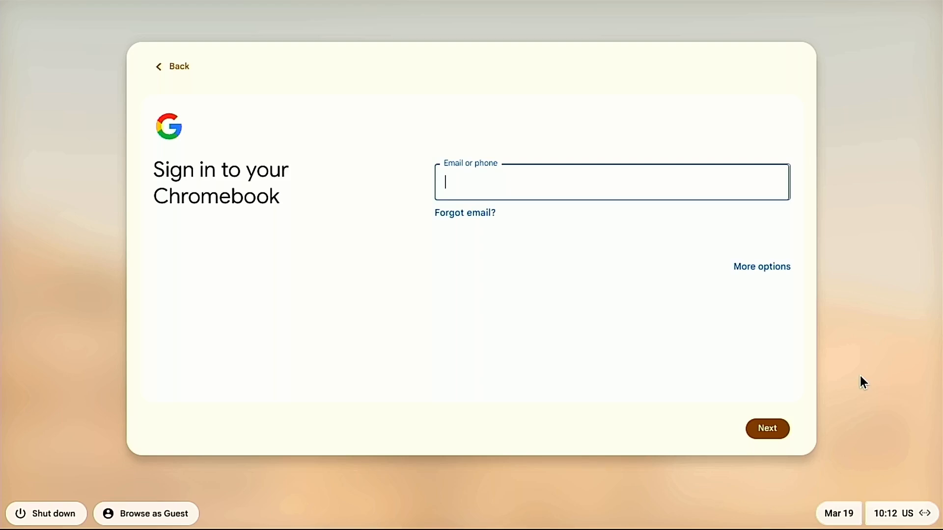
{"action": "left_click", "coordinate": [767, 428]}
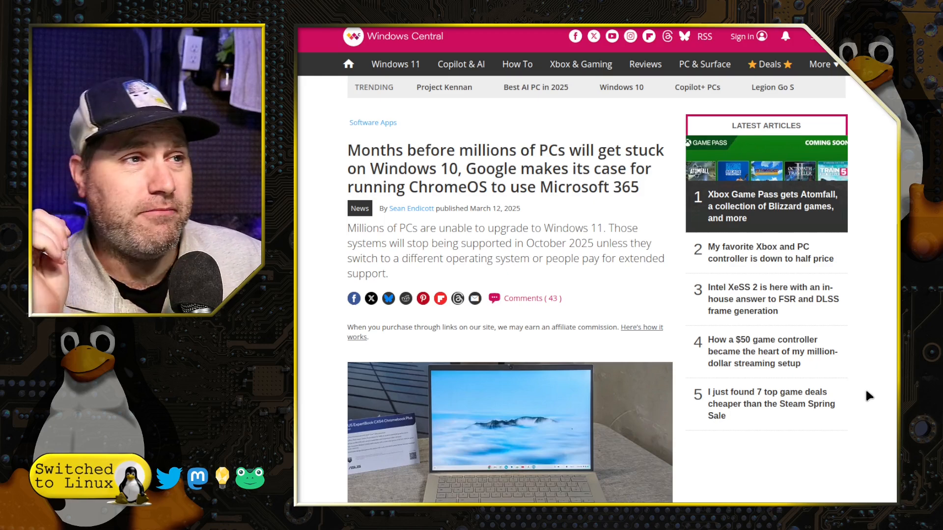
{"action": "scroll", "scroll_direction": "down", "scroll_amount": 3}
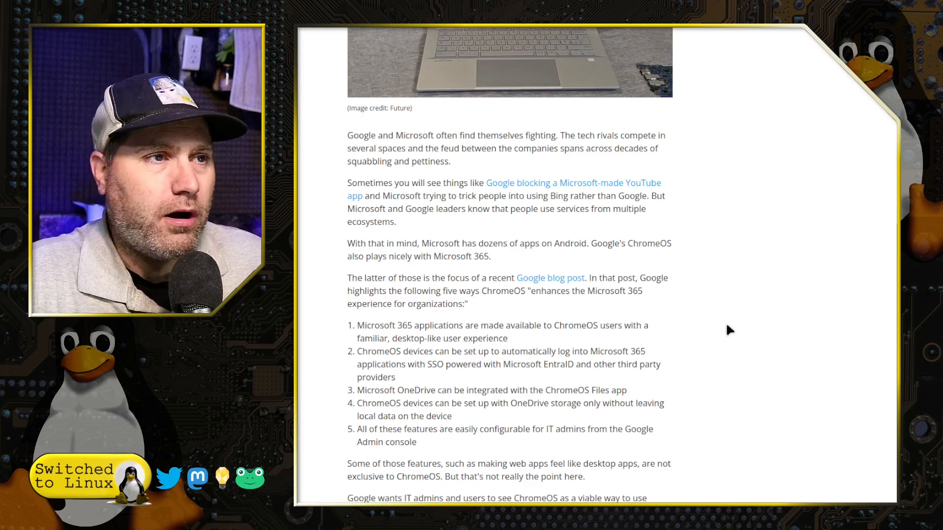
{"action": "scroll", "scroll_direction": "down", "scroll_amount": 3}
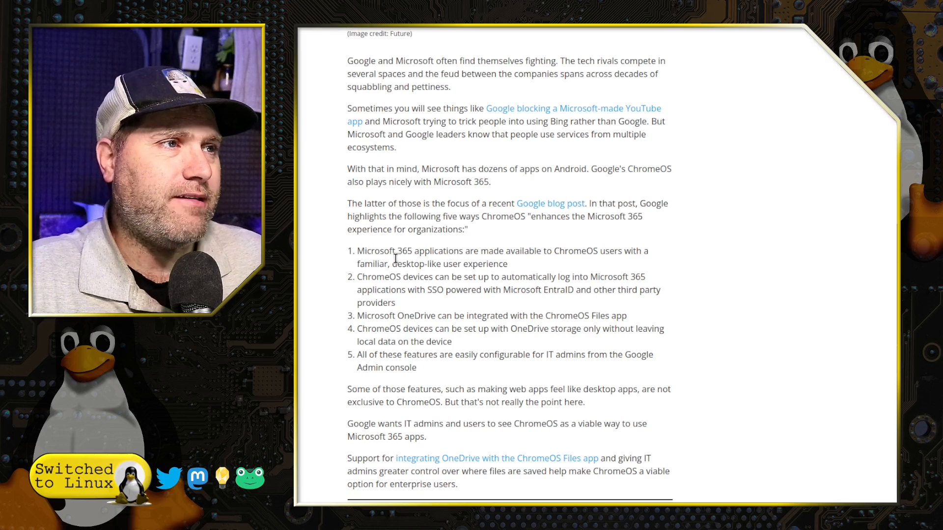
{"action": "mouse_move", "coordinate": [619, 266]}
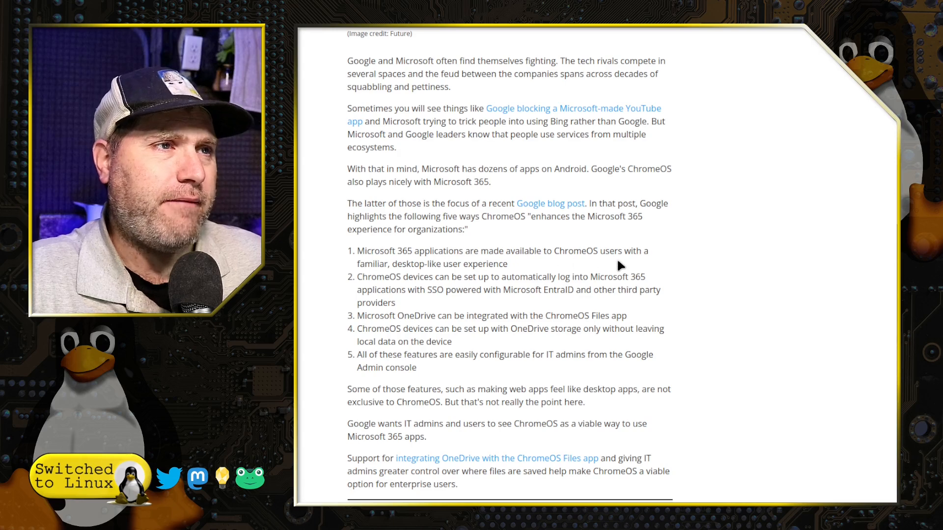
{"action": "left_click_drag", "start_coordinate": [547, 251], "coordinate": [616, 251]}
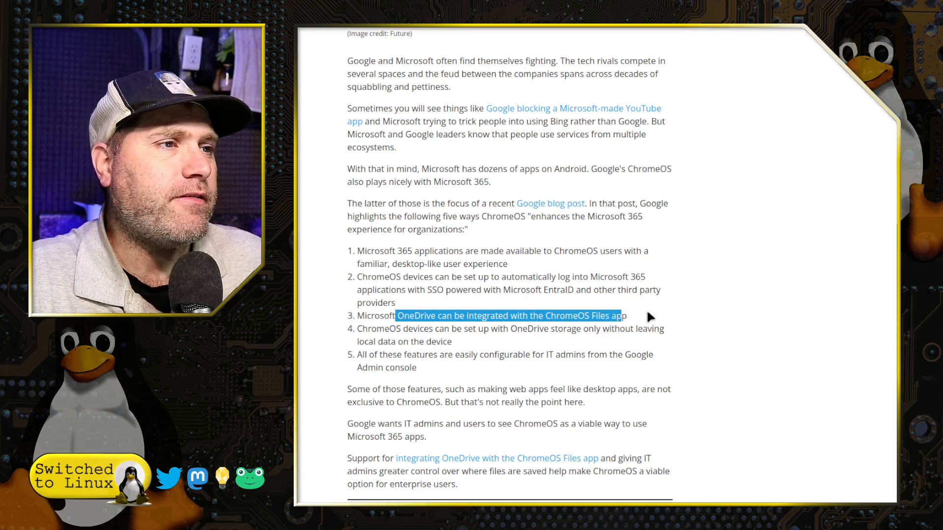
{"action": "left_click", "coordinate": [369, 328]}
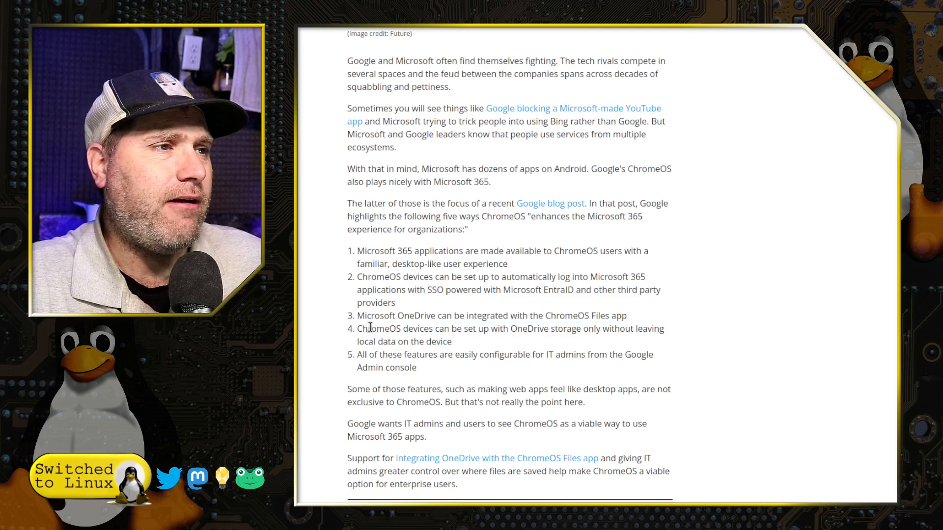
{"action": "left_click_drag", "start_coordinate": [357, 329], "coordinate": [595, 329]}
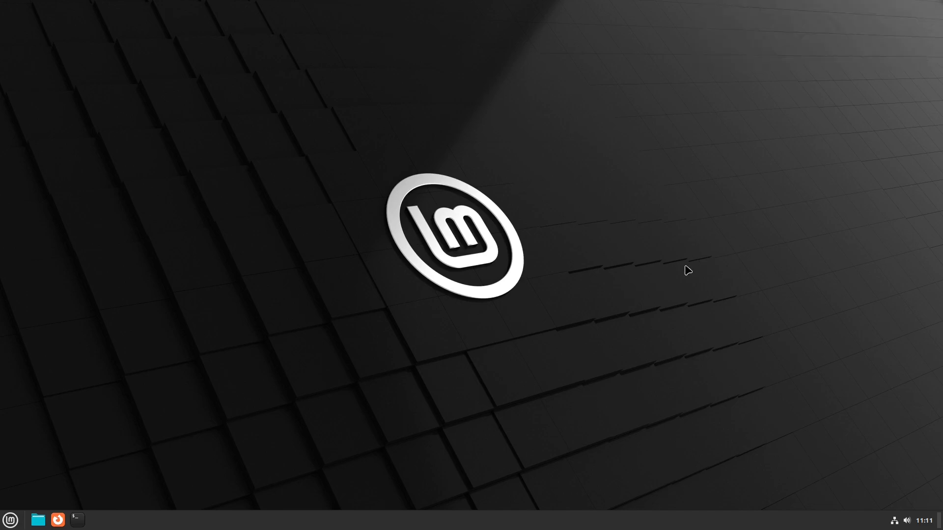
{"action": "mouse_move", "coordinate": [10, 520]}
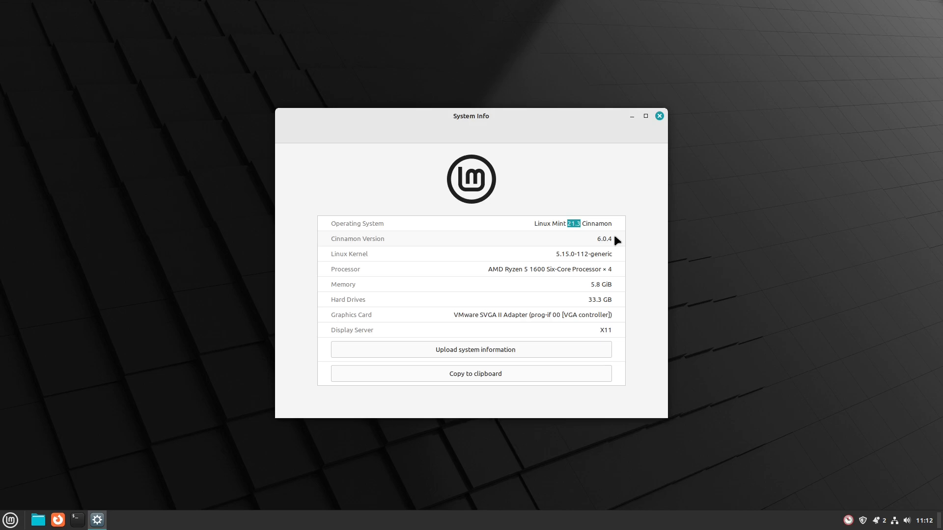
{"action": "left_click", "coordinate": [658, 115]}
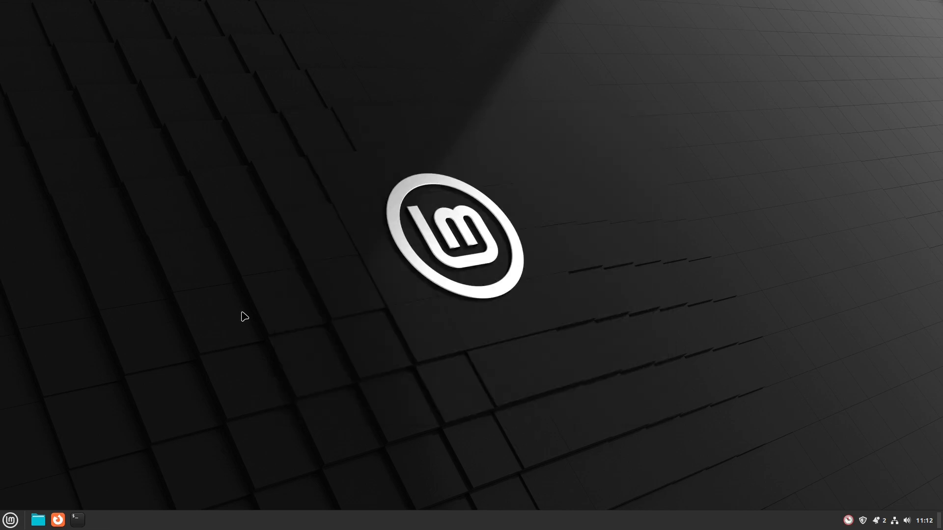
{"action": "mouse_move", "coordinate": [916, 497]}
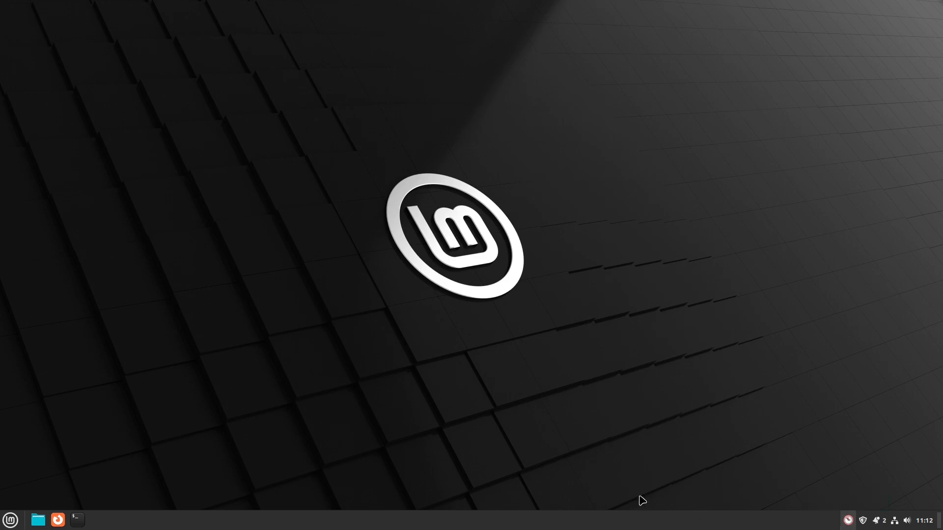
{"action": "left_click", "coordinate": [10, 520]}
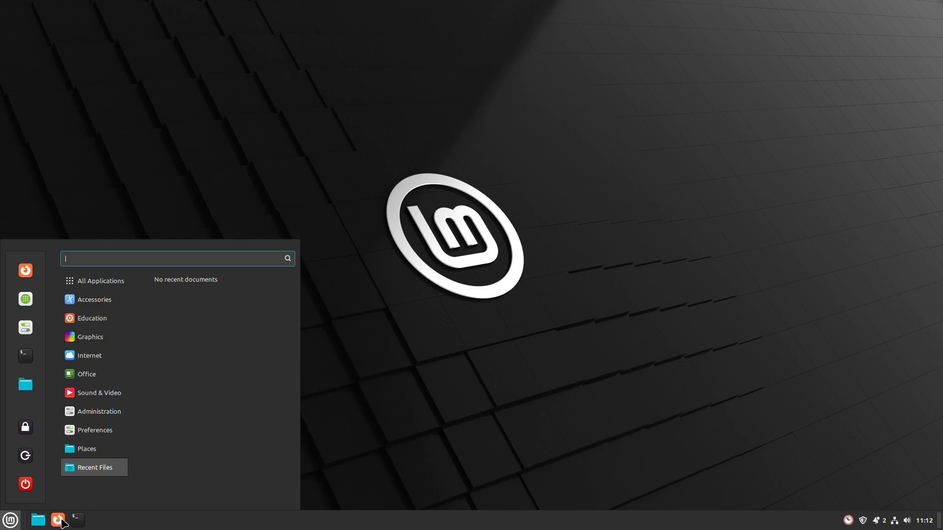
{"action": "left_click", "coordinate": [58, 519]}
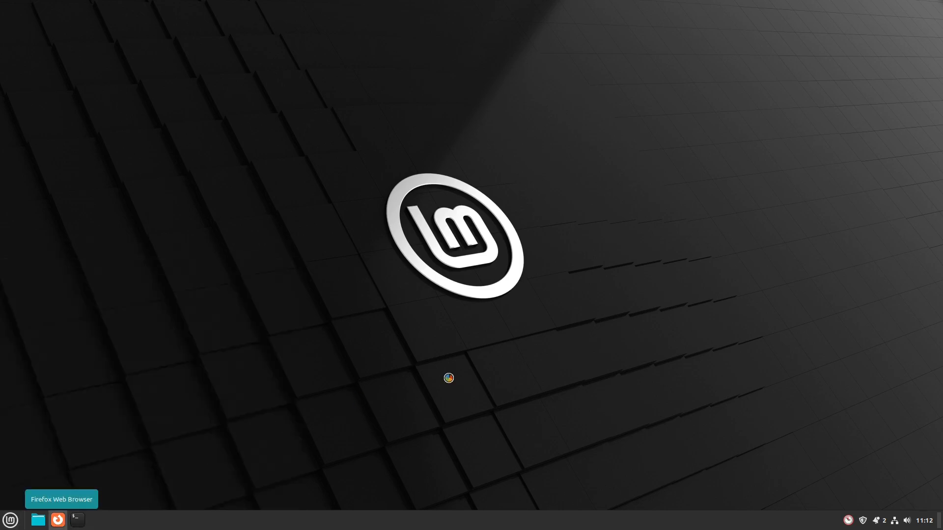
{"action": "left_click", "coordinate": [58, 520]}
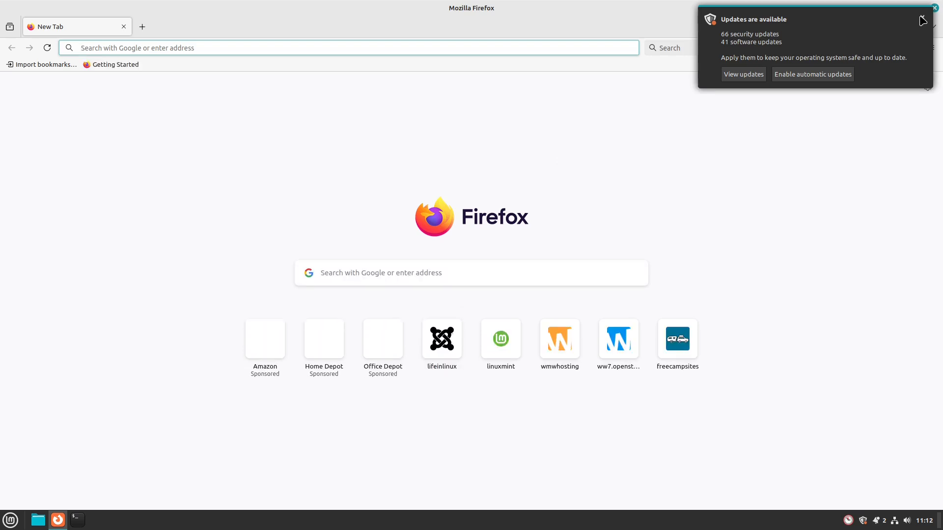
{"action": "left_click", "coordinate": [922, 19]}
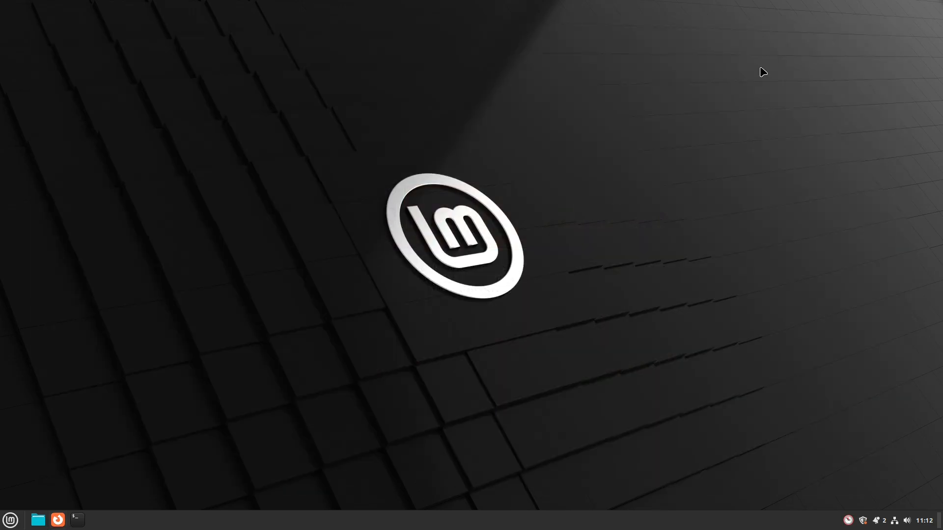
Browse the Linux Mint applications menu through the Accessories and Graphics categories
{"action": "left_click", "coordinate": [10, 519]}
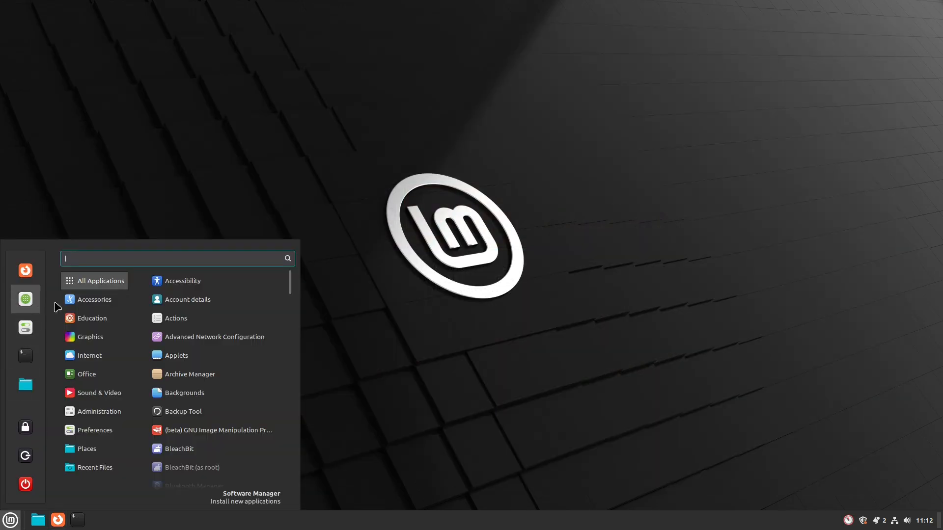
{"action": "left_click", "coordinate": [94, 299]}
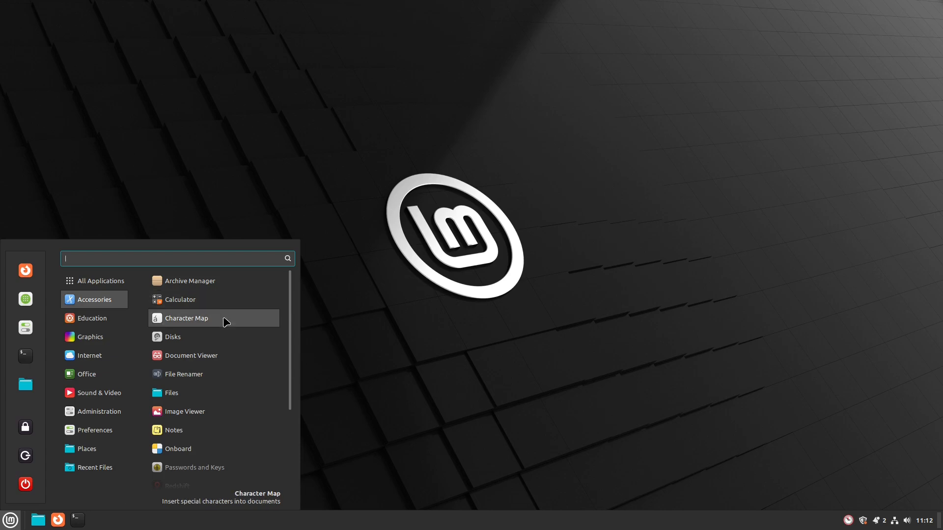
{"action": "mouse_move", "coordinate": [215, 281]}
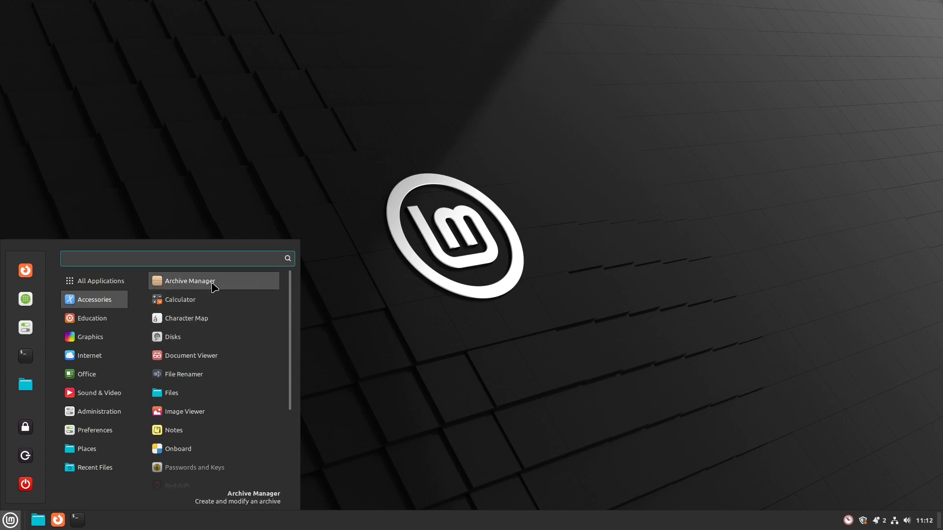
{"action": "left_click", "coordinate": [177, 258]}
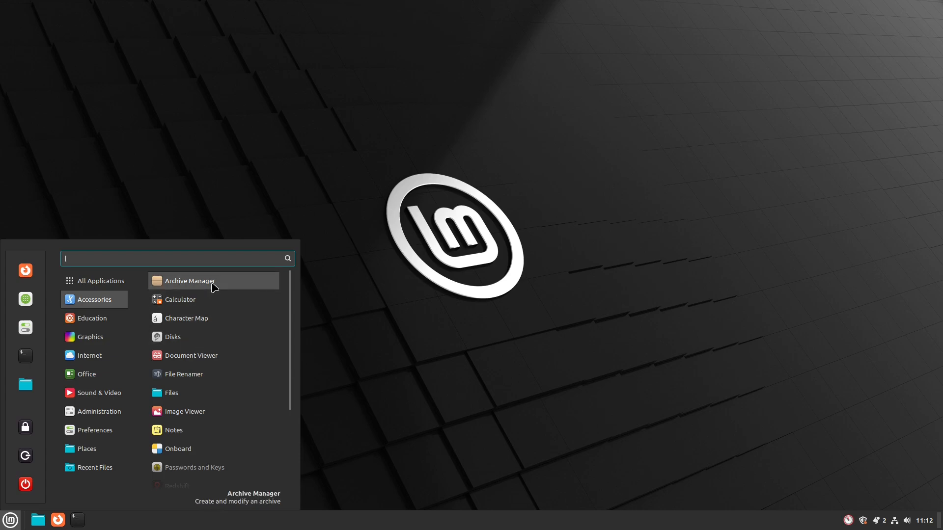
{"action": "mouse_move", "coordinate": [204, 318]}
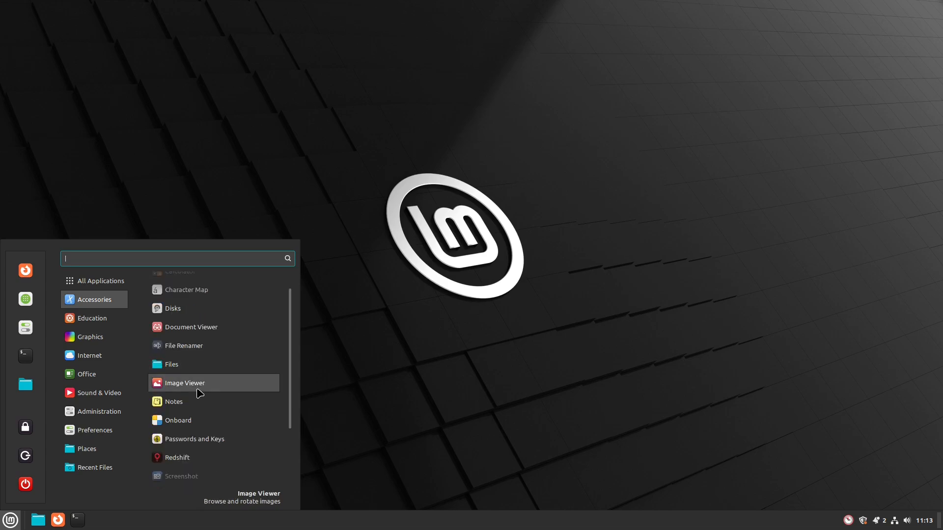
{"action": "scroll", "scroll_direction": "down", "scroll_amount": 3}
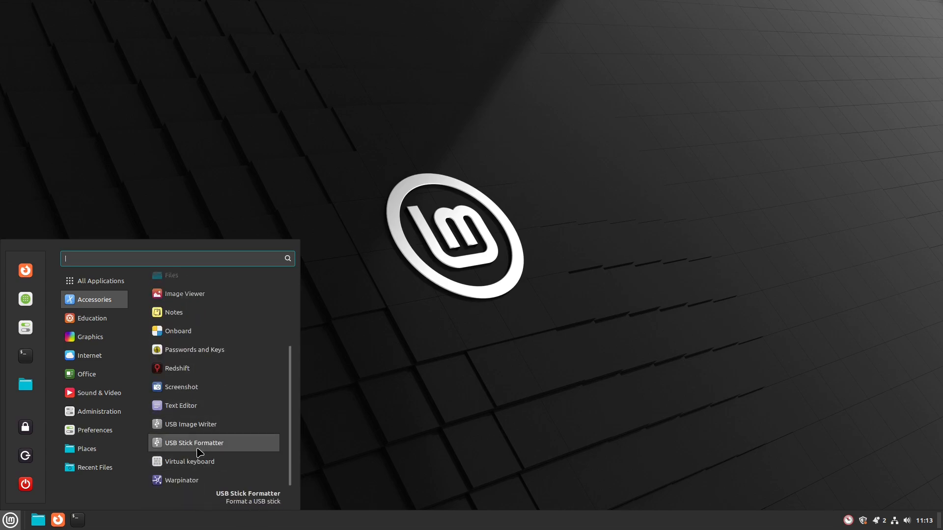
{"action": "mouse_move", "coordinate": [203, 482]}
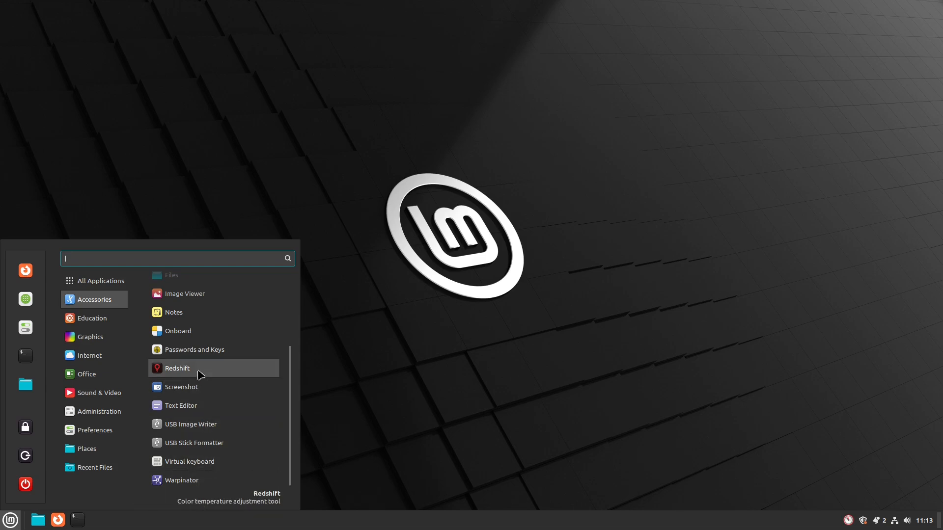
{"action": "mouse_move", "coordinate": [205, 386]}
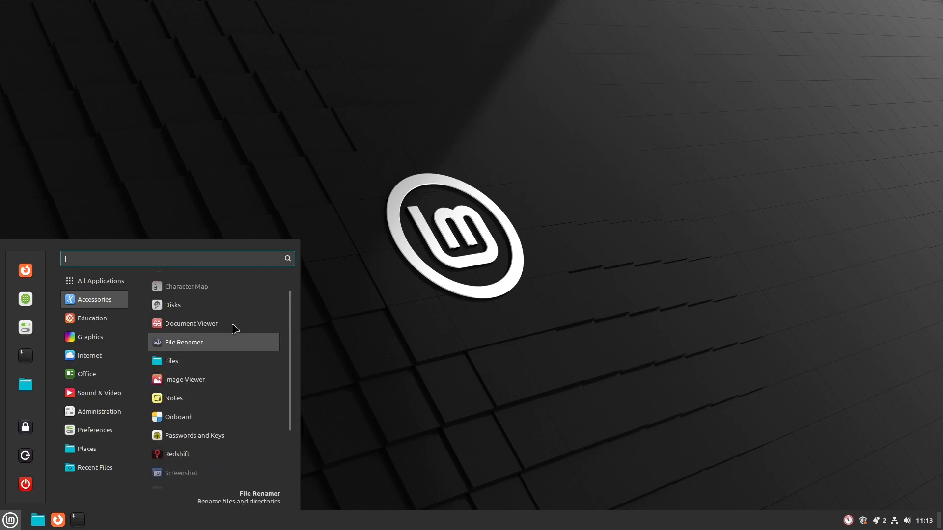
{"action": "left_click", "coordinate": [92, 318]}
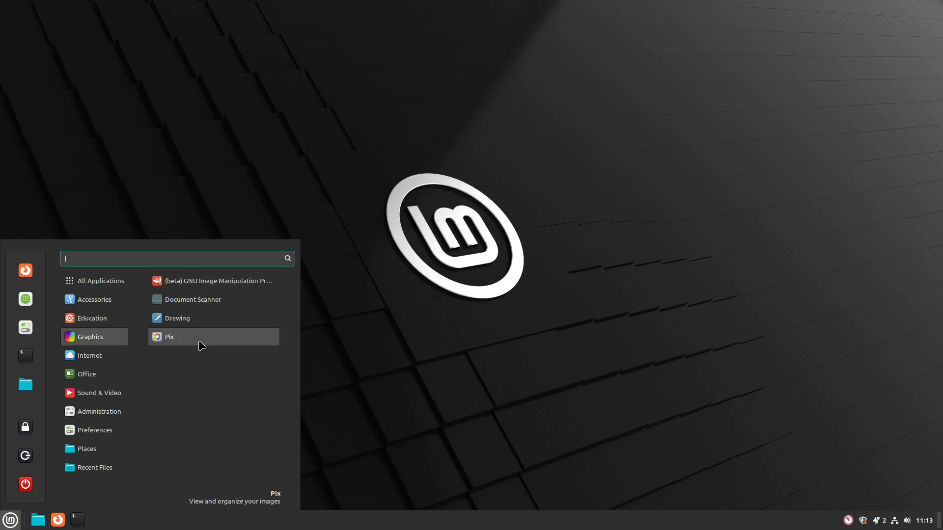
{"action": "mouse_move", "coordinate": [191, 324]}
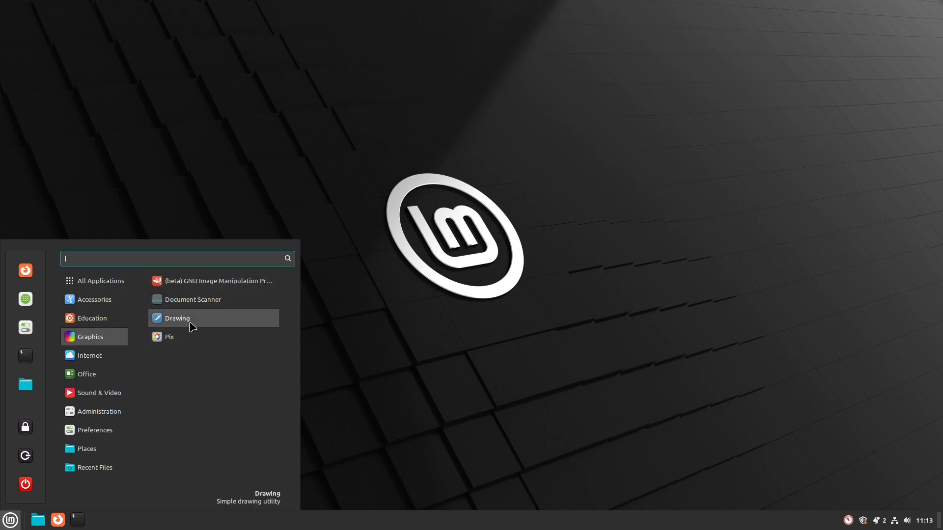
{"action": "mouse_move", "coordinate": [209, 316]}
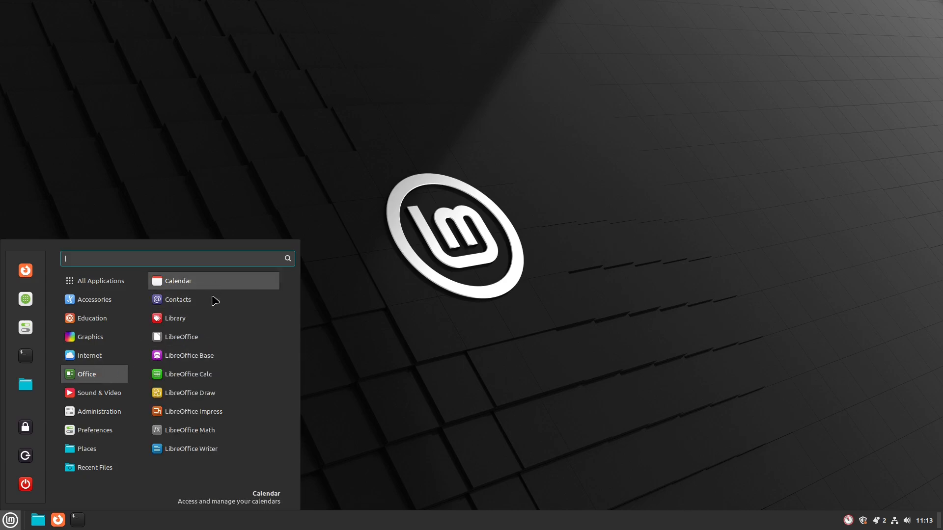
{"action": "mouse_move", "coordinate": [218, 444]}
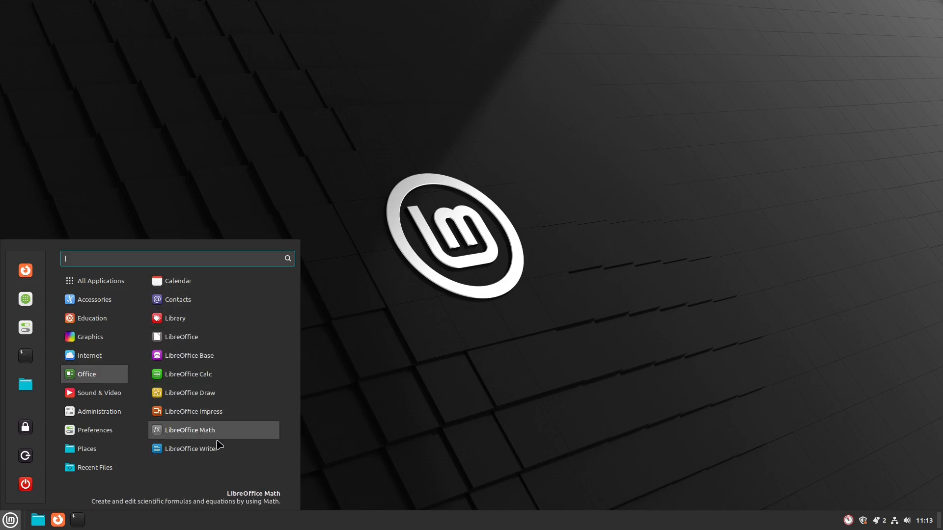
Launch LibreOffice Writer to a blank document and close its tip of the day dialog
{"action": "left_click", "coordinate": [507, 398]}
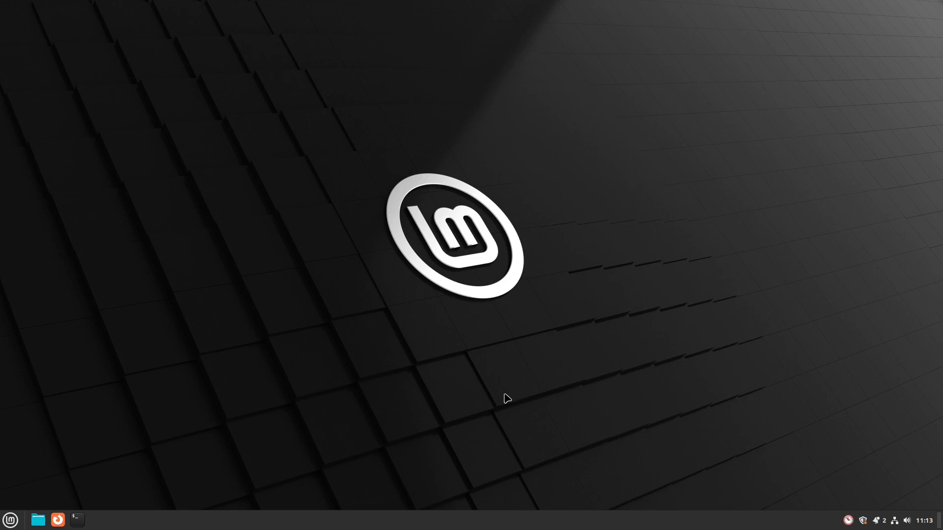
{"action": "mouse_move", "coordinate": [614, 395]}
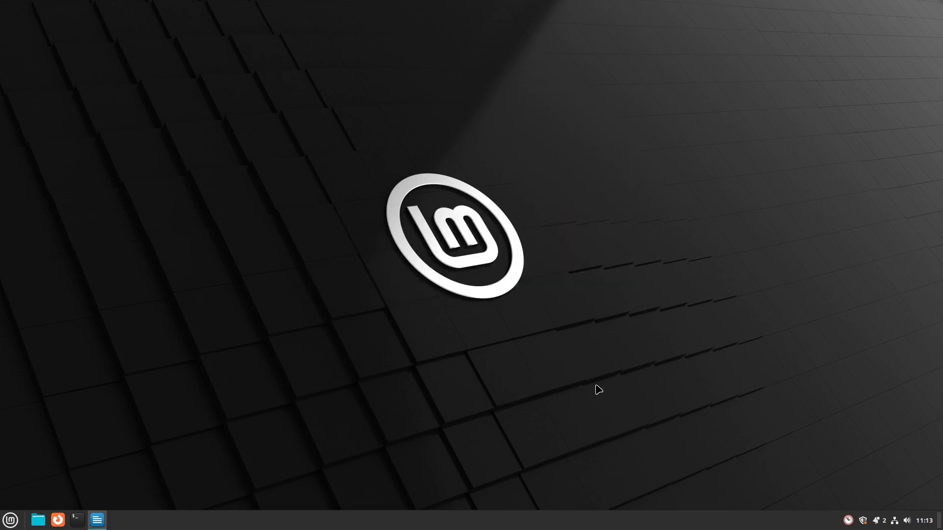
{"action": "left_click", "coordinate": [96, 524]}
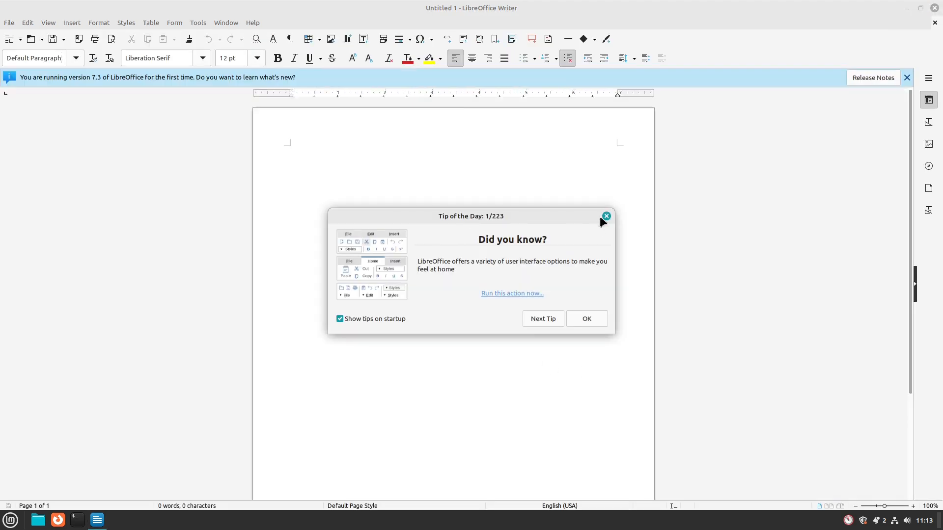
{"action": "left_click", "coordinate": [605, 216]}
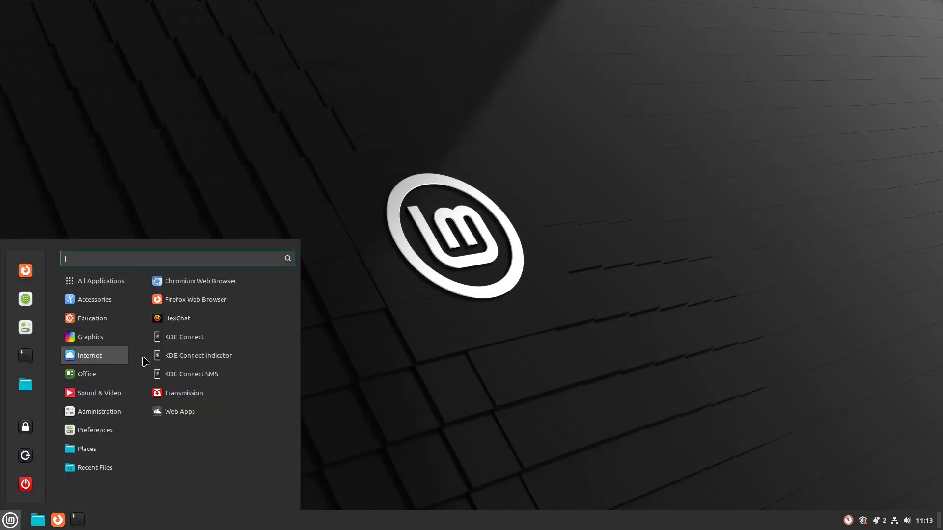
View Online Accounts in System Settings, showing Nextcloud and available providers, then close it
{"action": "left_click", "coordinate": [87, 373]}
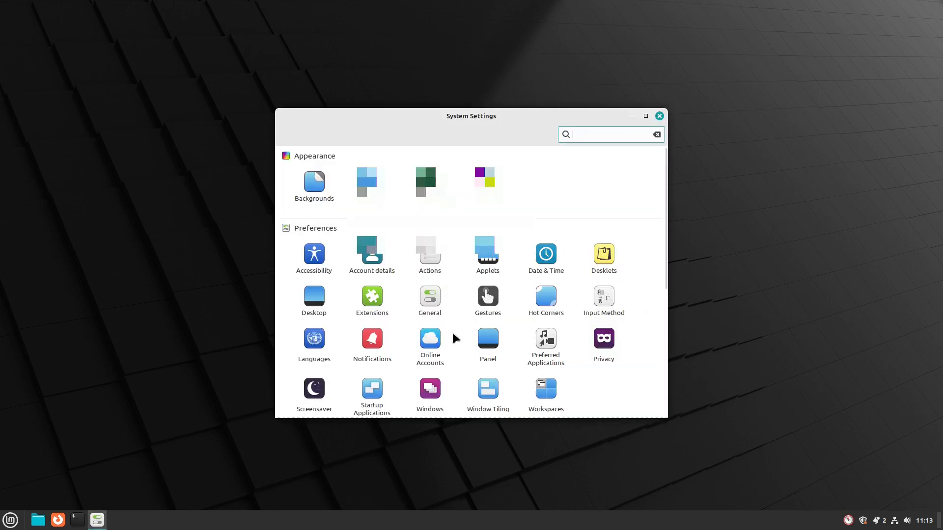
{"action": "left_click", "coordinate": [429, 342]}
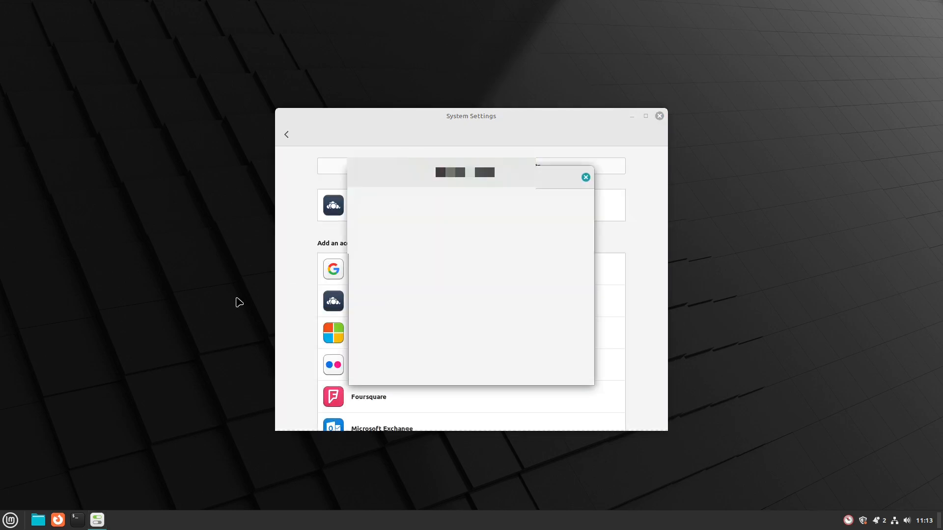
{"action": "left_click", "coordinate": [585, 176]}
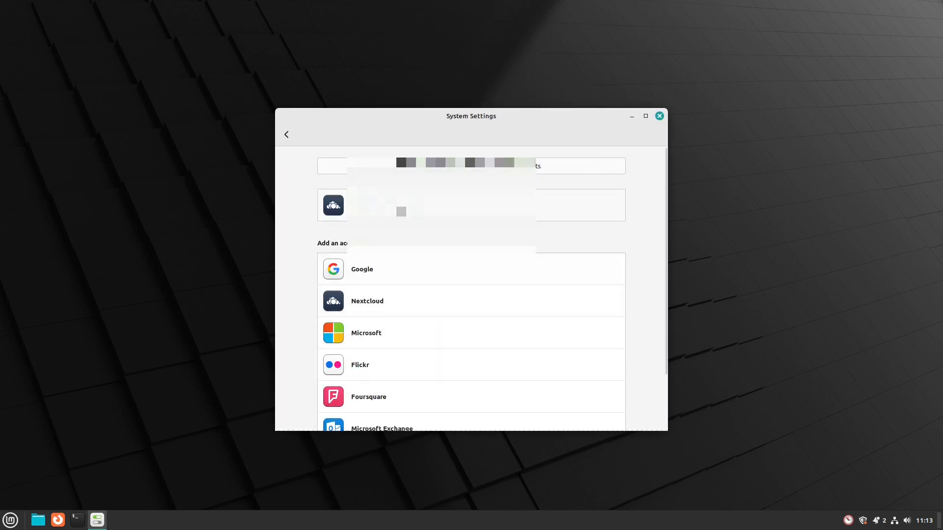
{"action": "scroll", "scroll_direction": "down", "scroll_amount": 3}
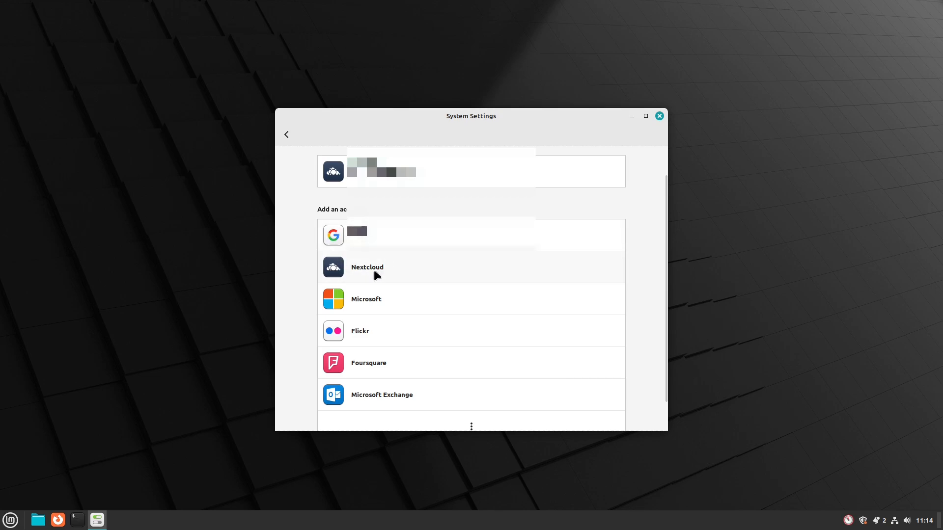
{"action": "mouse_move", "coordinate": [388, 292]}
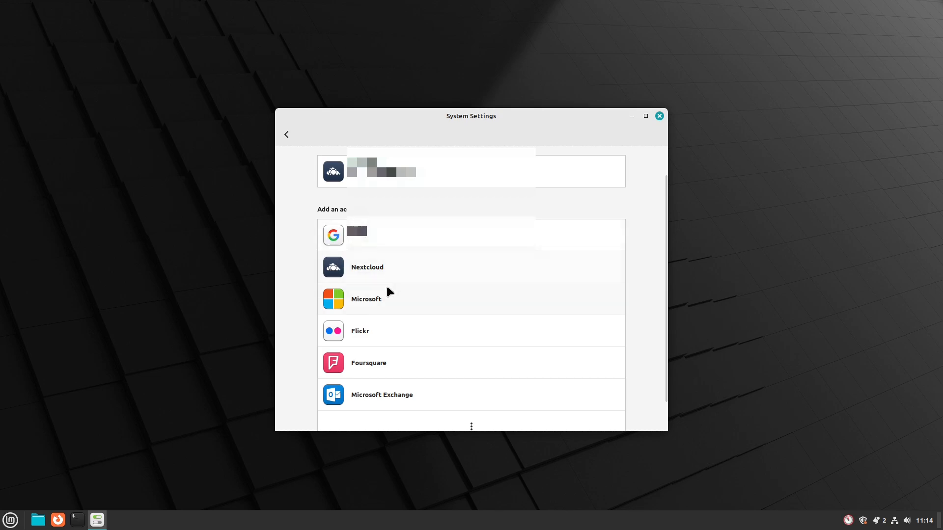
{"action": "mouse_move", "coordinate": [389, 395]}
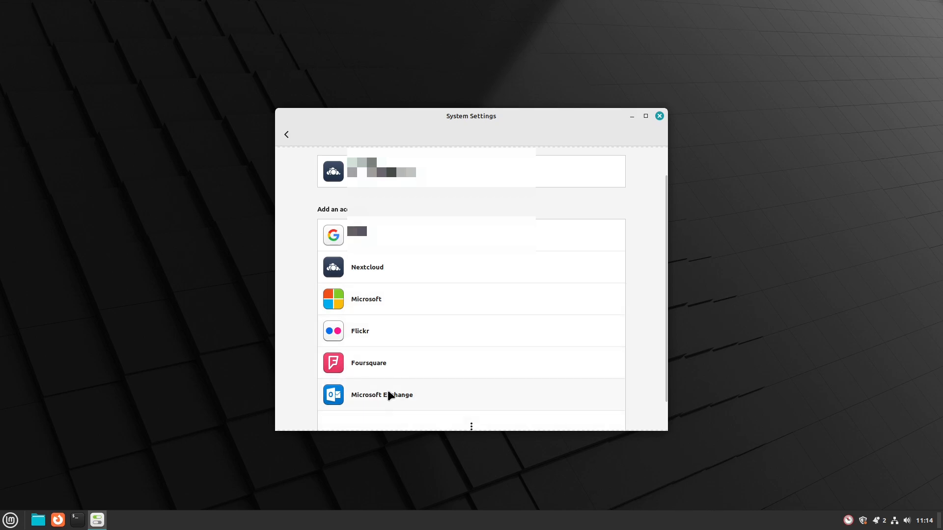
{"action": "left_click", "coordinate": [659, 116]}
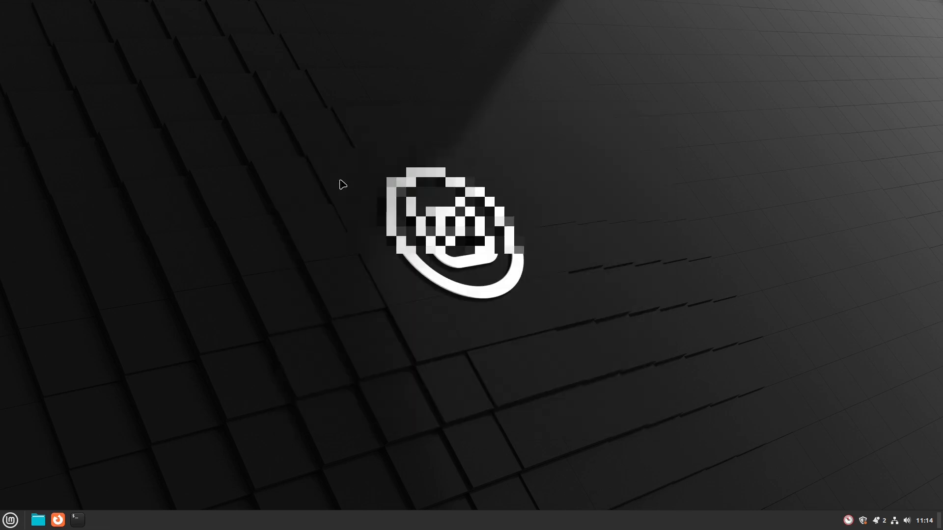
{"action": "left_click", "coordinate": [10, 519]}
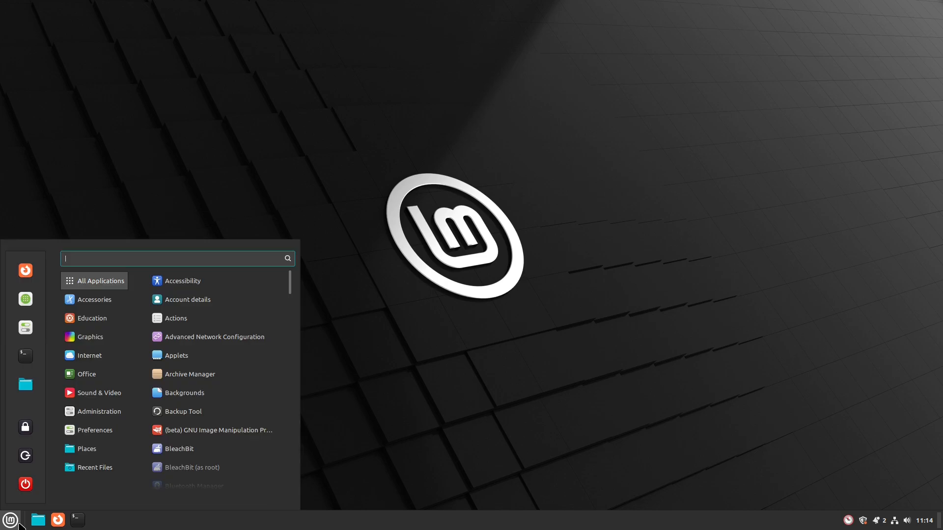
{"action": "left_click", "coordinate": [86, 373]}
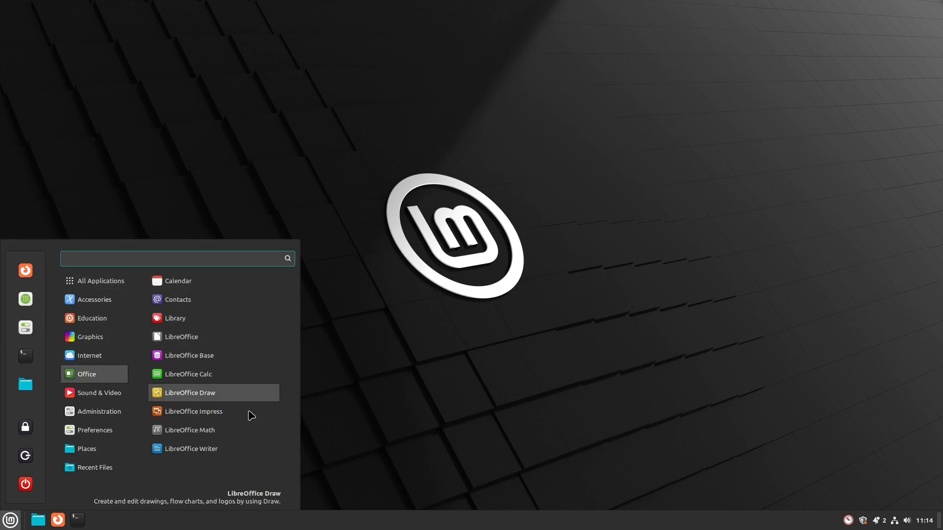
{"action": "left_click", "coordinate": [99, 393]}
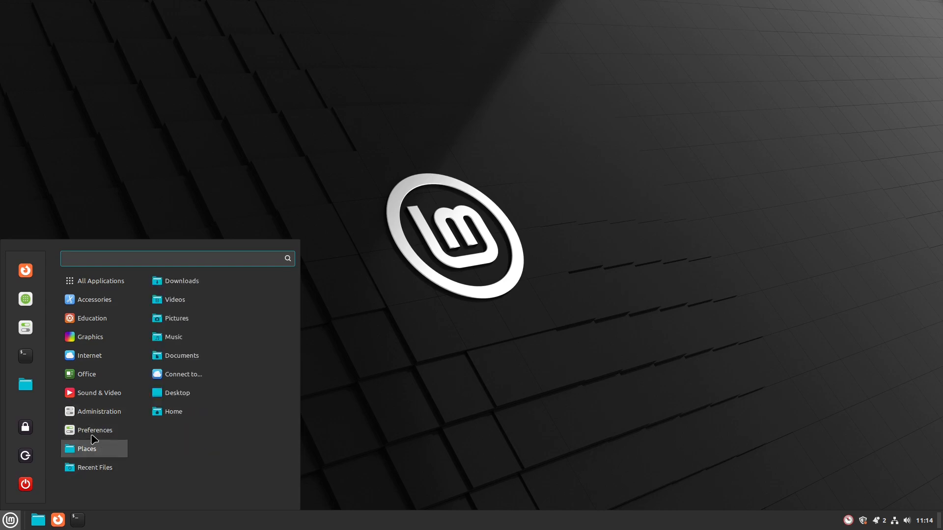
{"action": "right_click", "coordinate": [450, 307]}
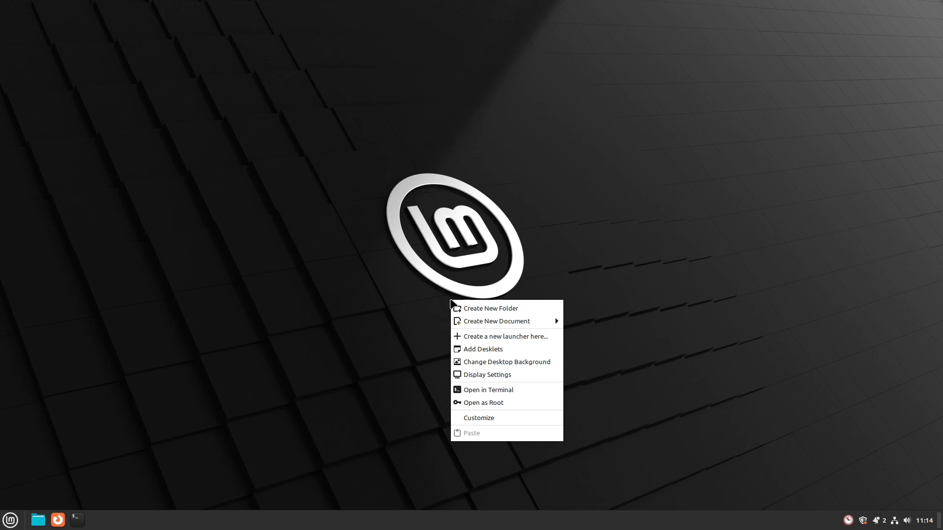
{"action": "left_click", "coordinate": [371, 271]}
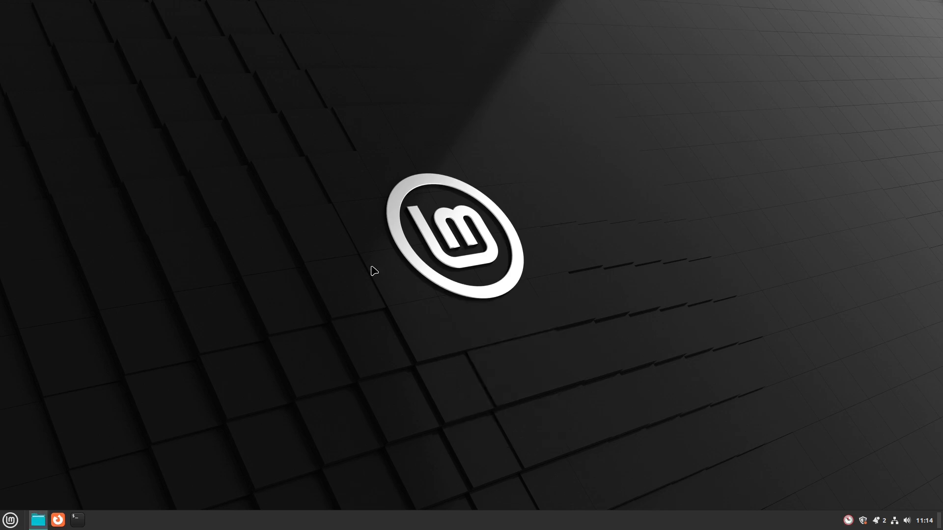
{"action": "left_click", "coordinate": [37, 520]}
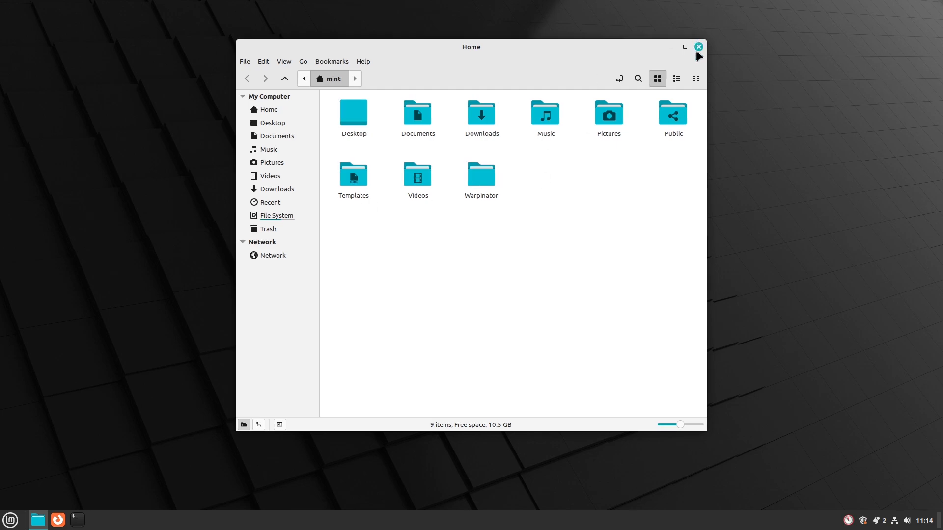
{"action": "left_click", "coordinate": [697, 46]}
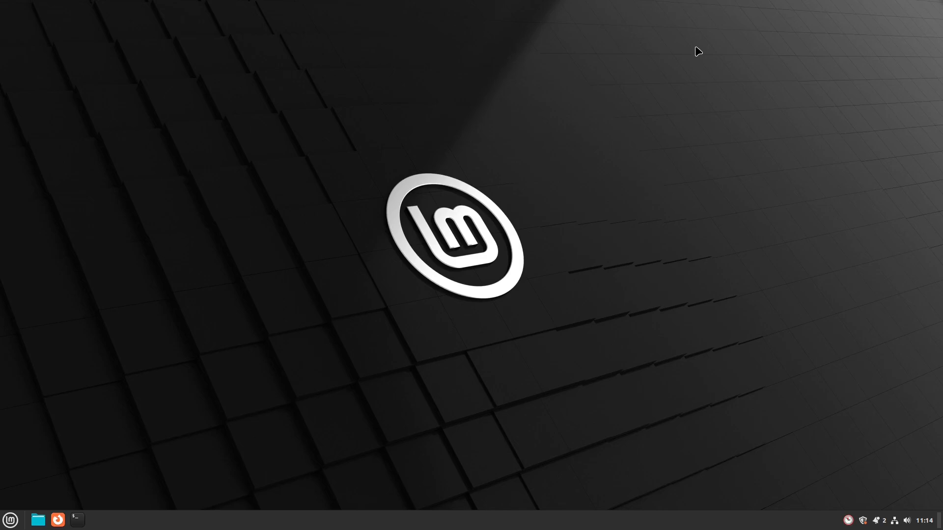